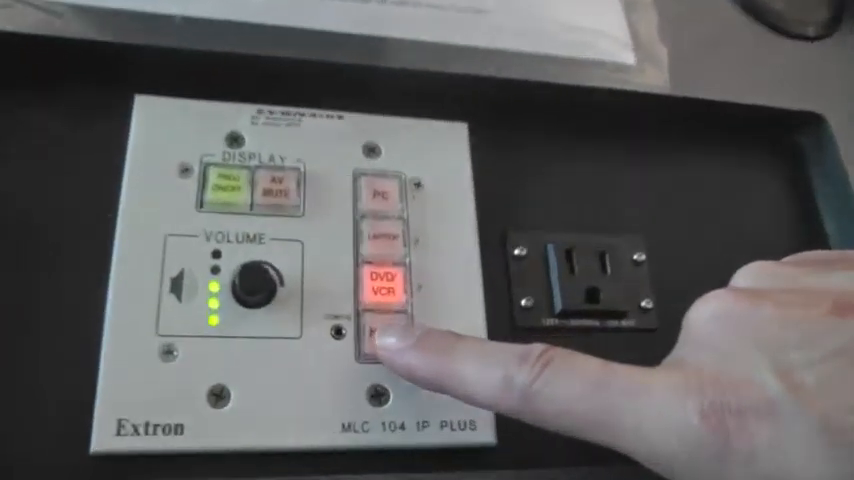
Make HDMI the active input on the Extron MLC 104 IP Plus wall controller
click(384, 336)
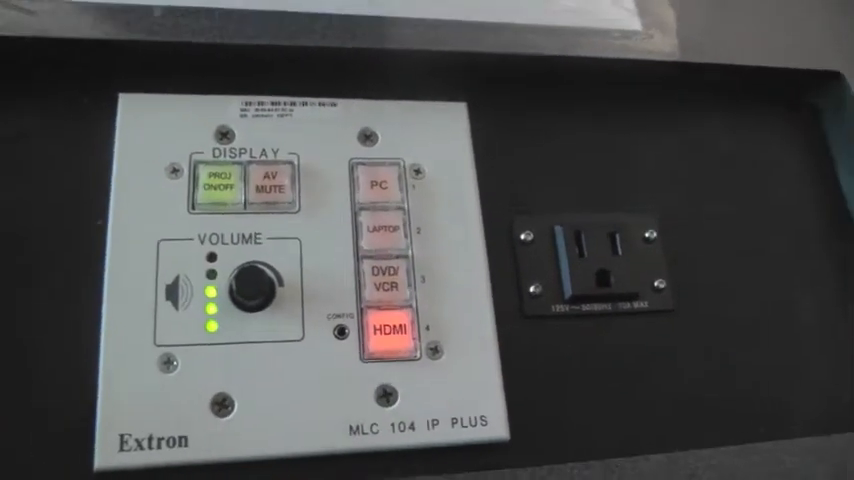